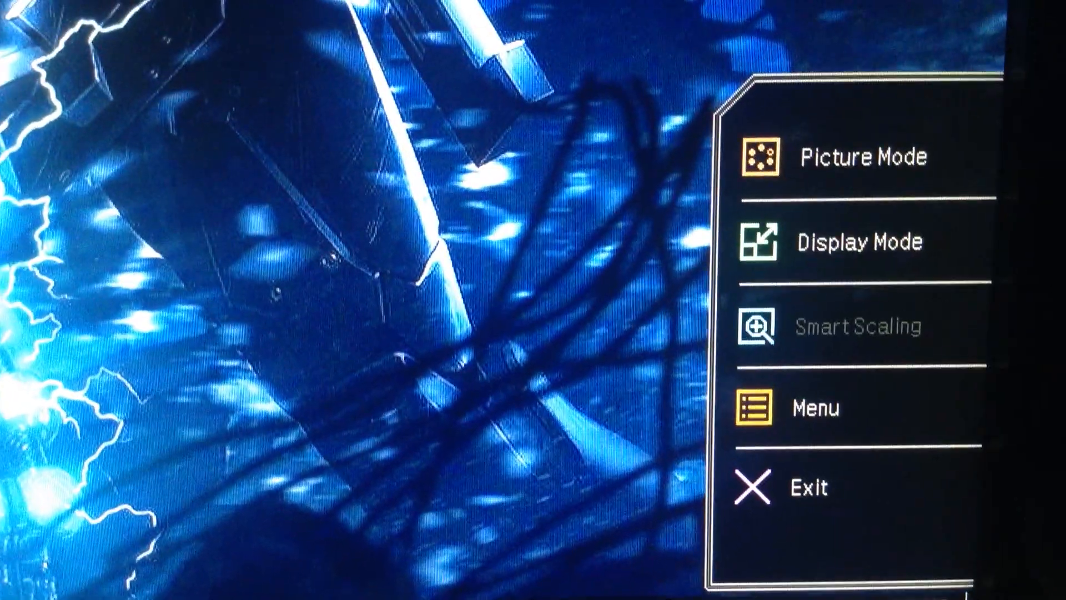
Choose Menu from the quick menu to reach Picture settings with Sharpness at 10.
left_click(859, 240)
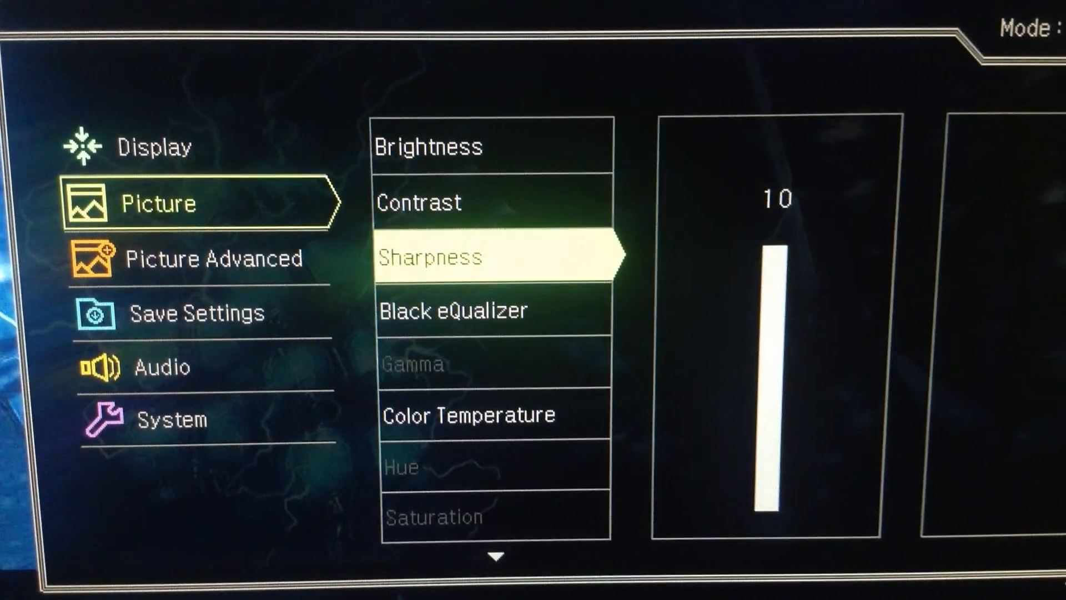
Move down past AMA (Premium) to Picture Advanced, highlighting Senseye Demo (Off).
key("Down")
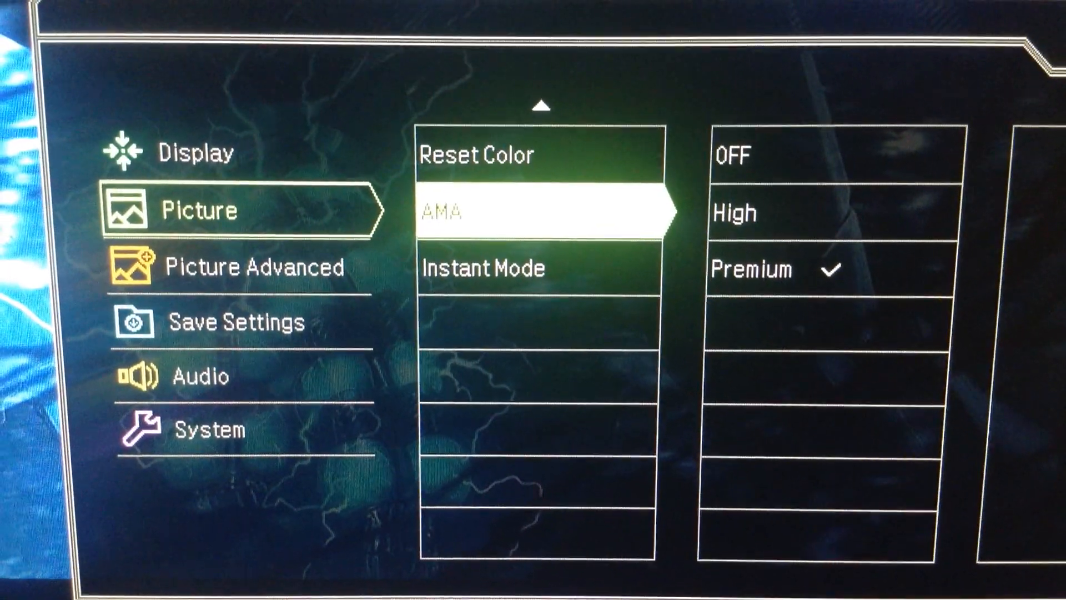
key("Down")
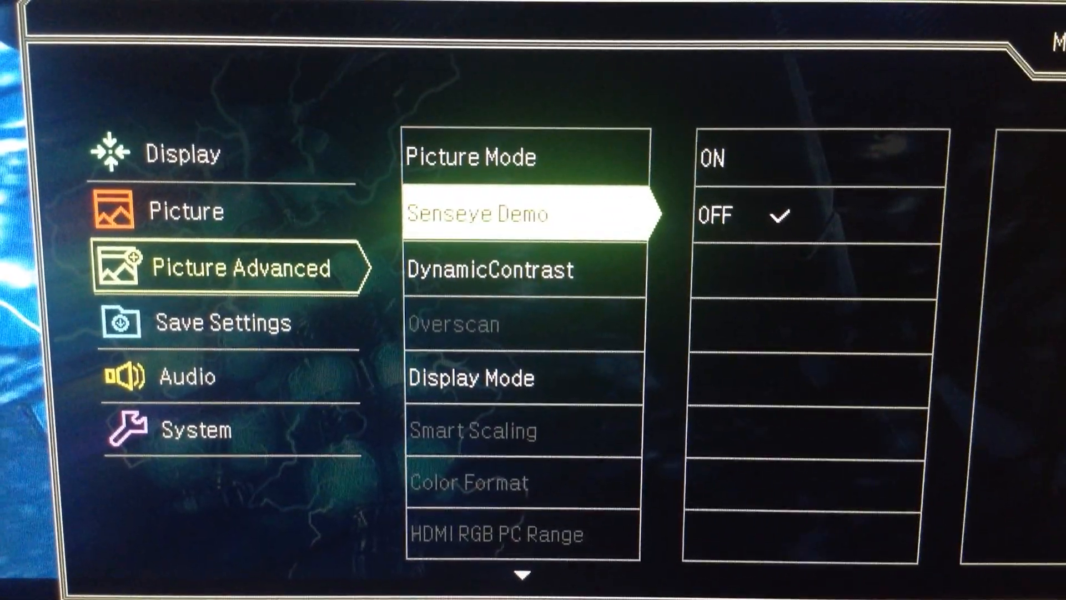
Move into Audio, viewing Volume 85, then down to Audio Select on Auto Detect.
key("down")
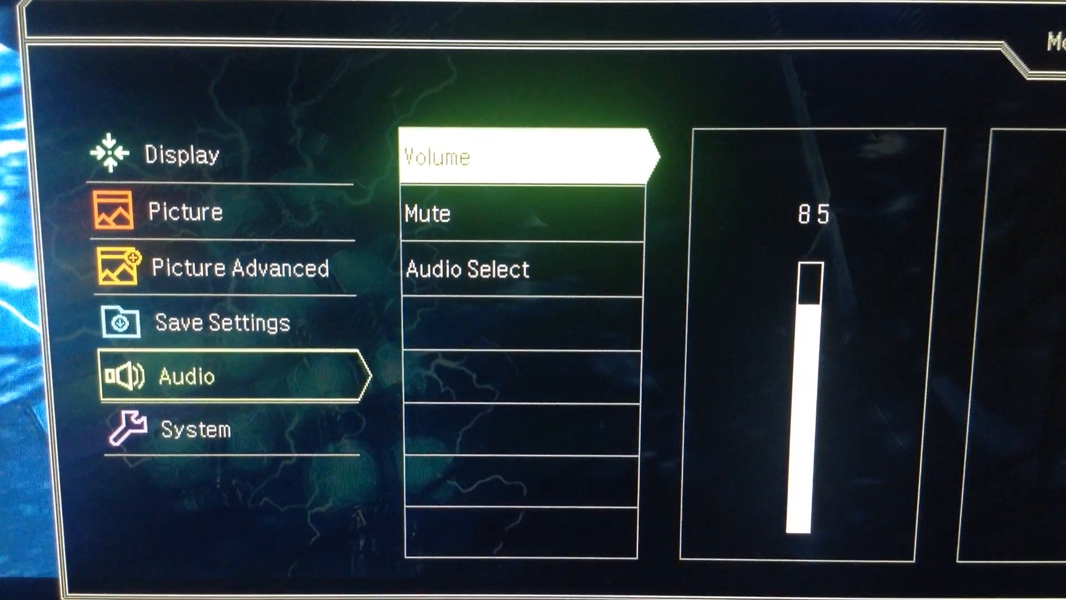
key("down")
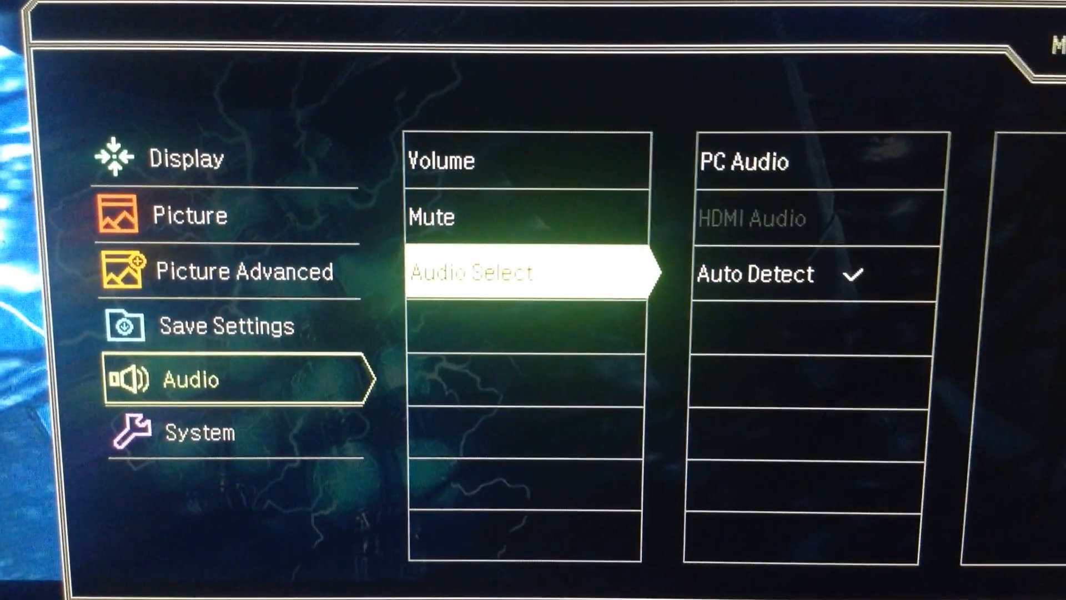